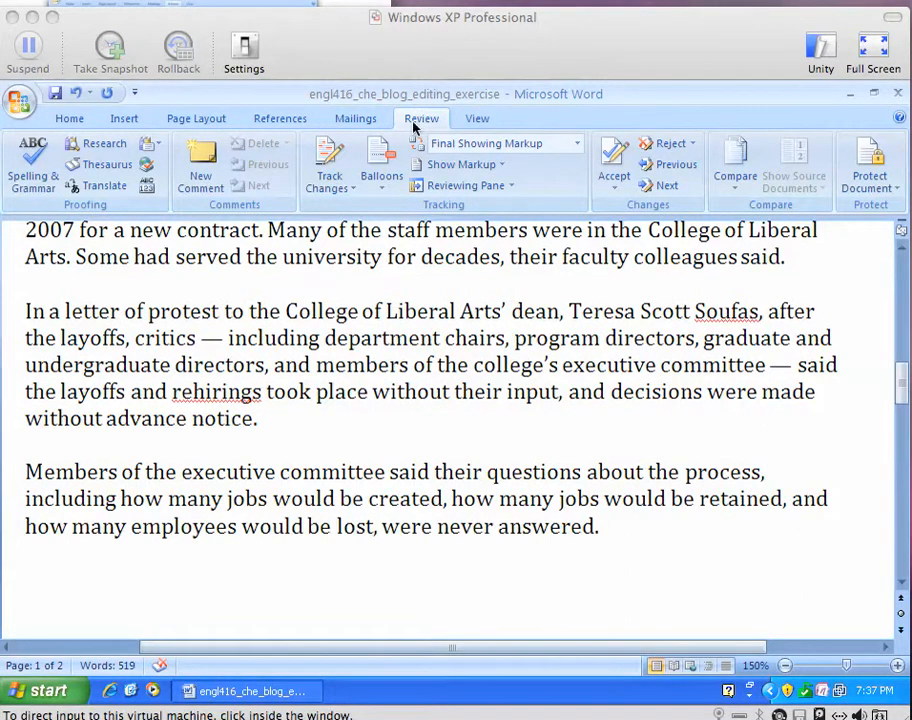
{"action": "mouse_move", "coordinate": [432, 125]}
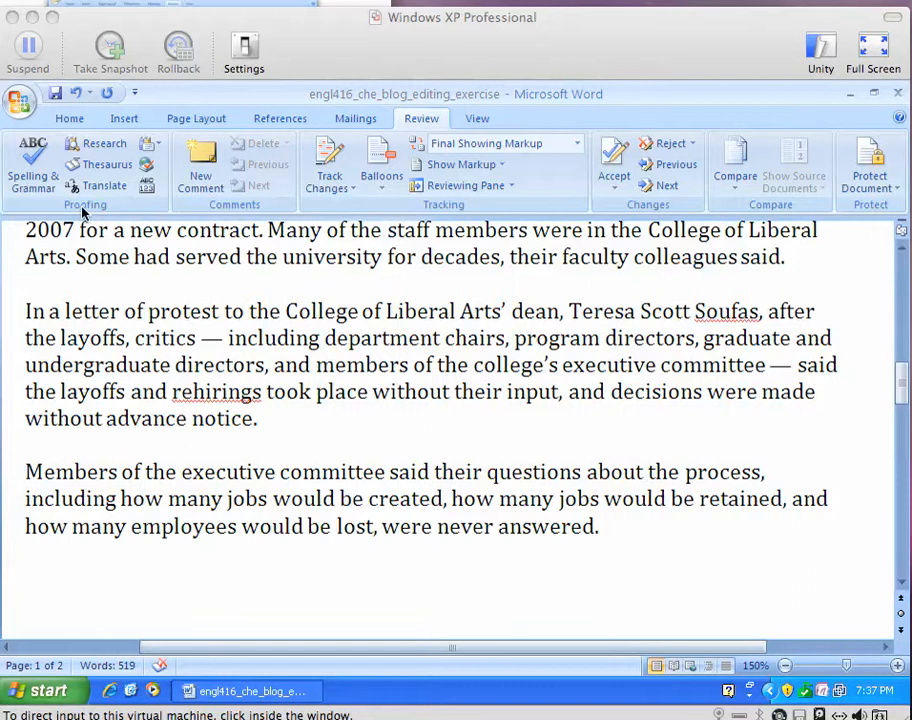
Open Change Tracking Options from the Track Changes dropdown over the blog article.
{"action": "left_click", "coordinate": [223, 311]}
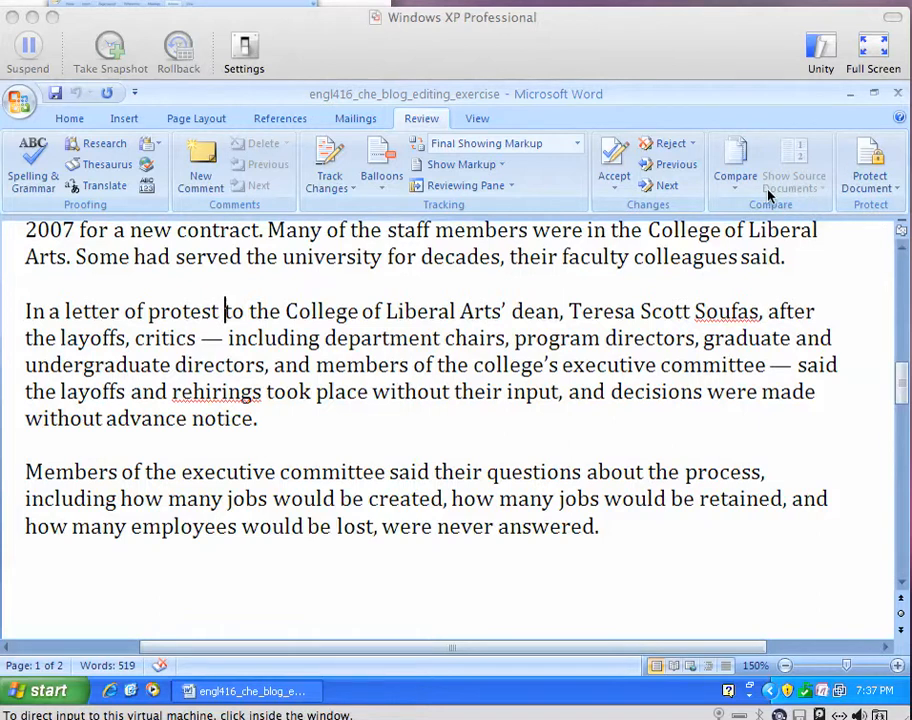
{"action": "mouse_move", "coordinate": [660, 210]}
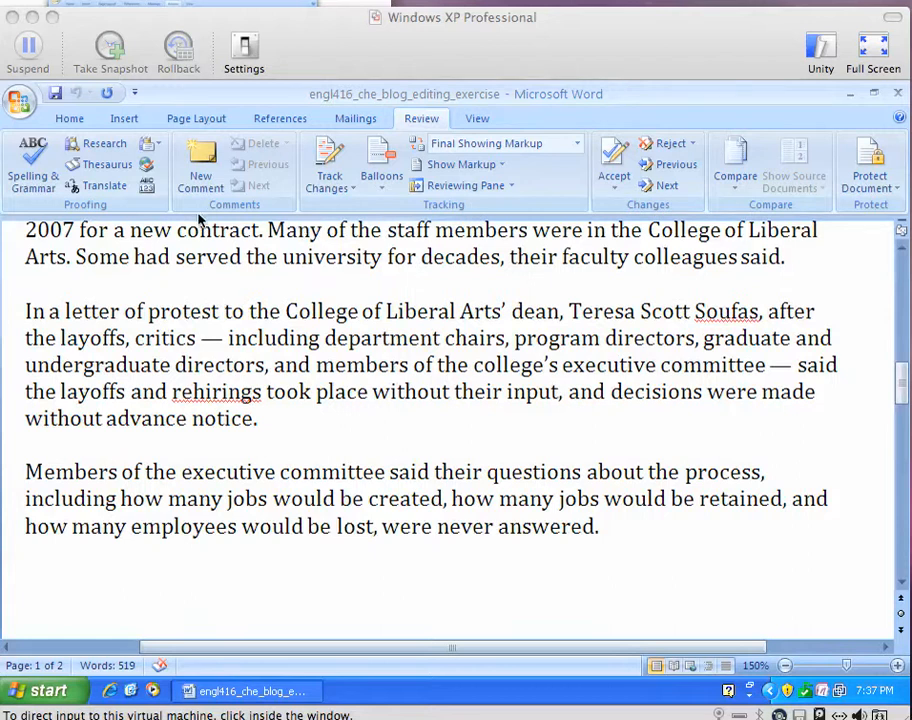
{"action": "mouse_move", "coordinate": [310, 210]}
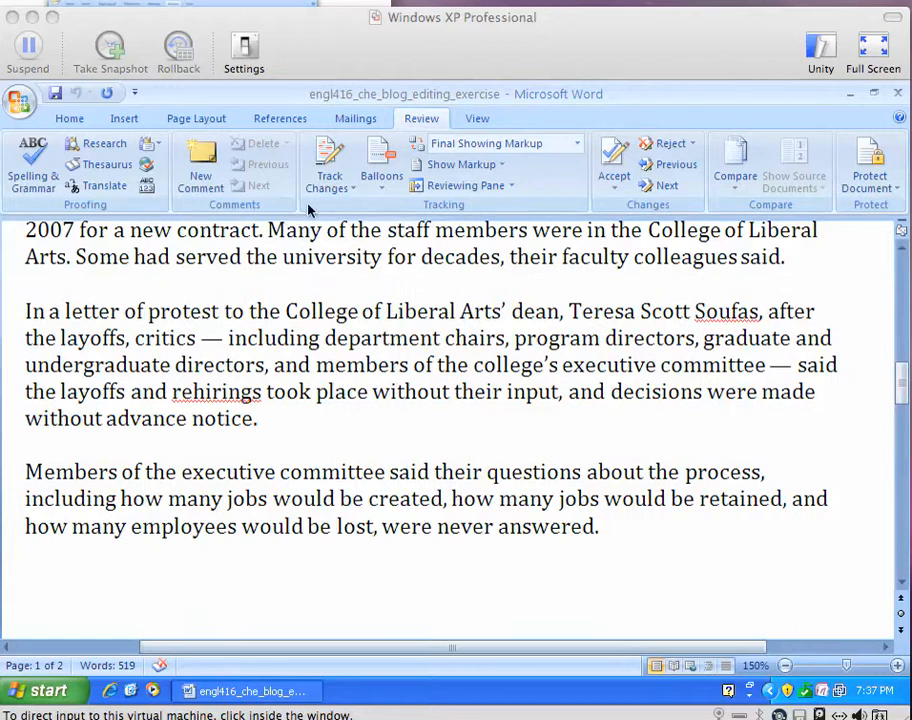
{"action": "mouse_move", "coordinate": [478, 205]}
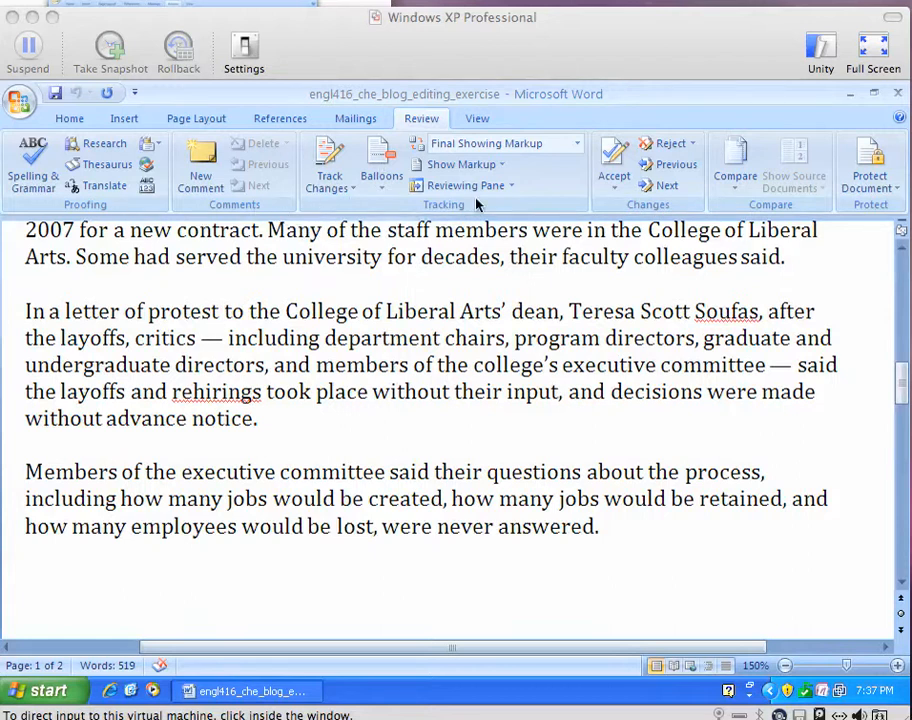
{"action": "mouse_move", "coordinate": [340, 210]}
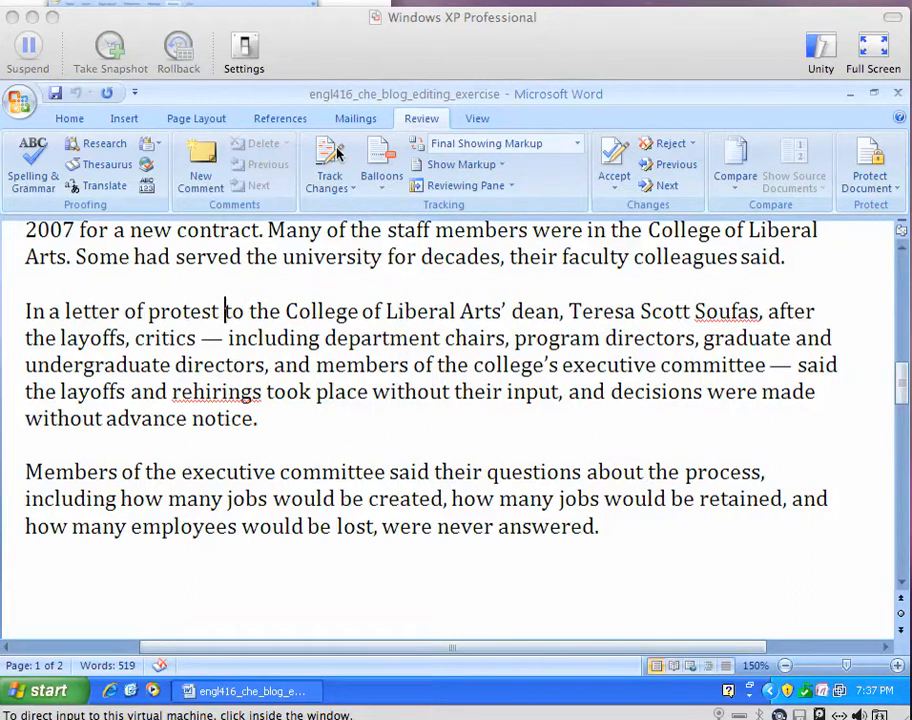
{"action": "mouse_move", "coordinate": [353, 196]}
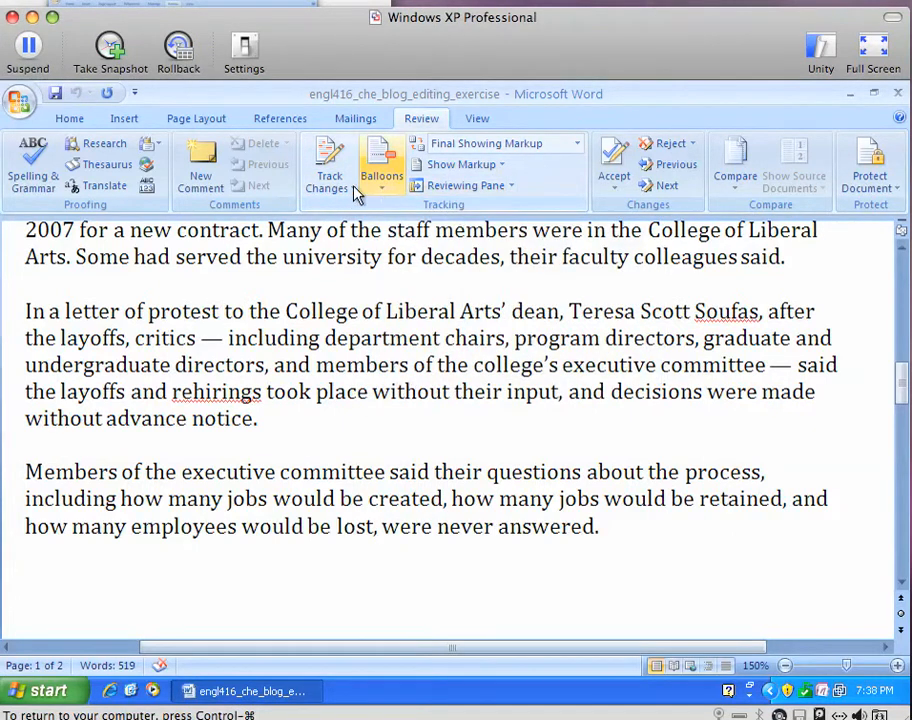
{"action": "left_click", "coordinate": [329, 165]}
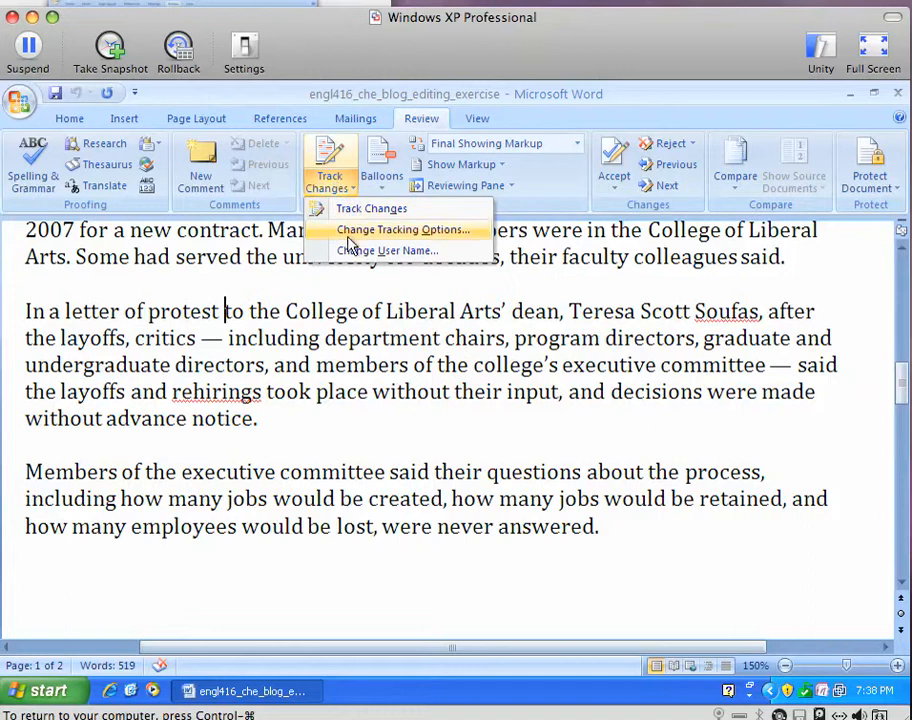
{"action": "left_click", "coordinate": [403, 230]}
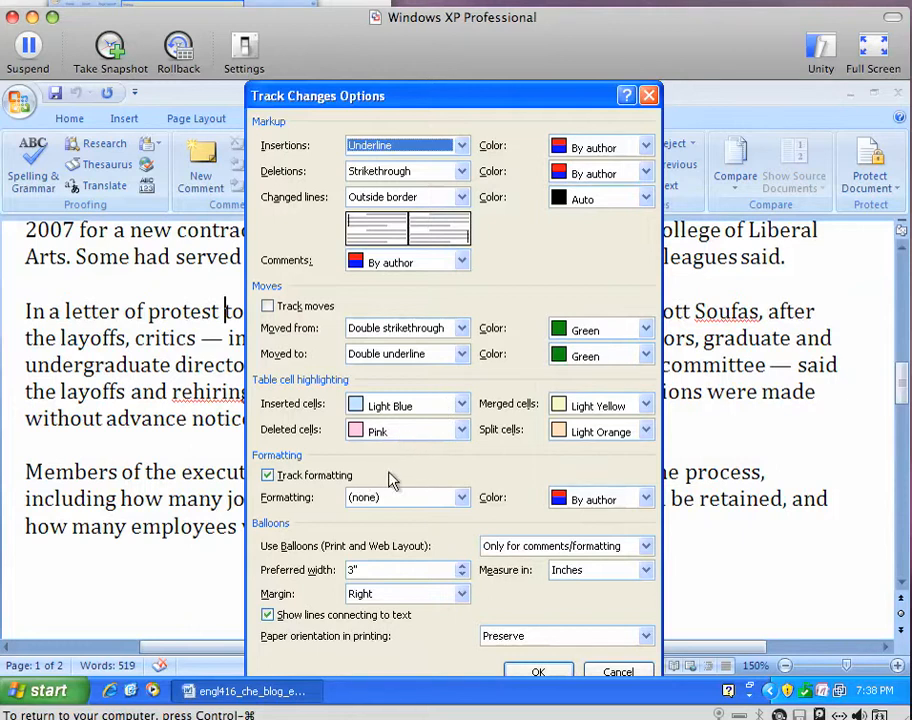
{"action": "mouse_move", "coordinate": [285, 500]}
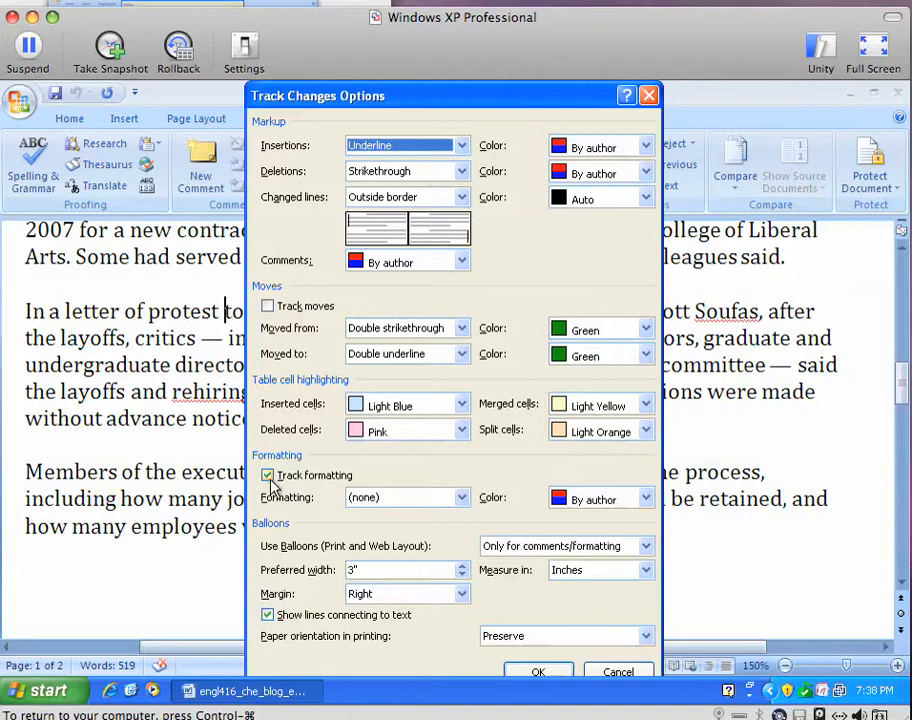
Uncheck Track formatting in the Track Changes Options dialog.
{"action": "left_click", "coordinate": [268, 475]}
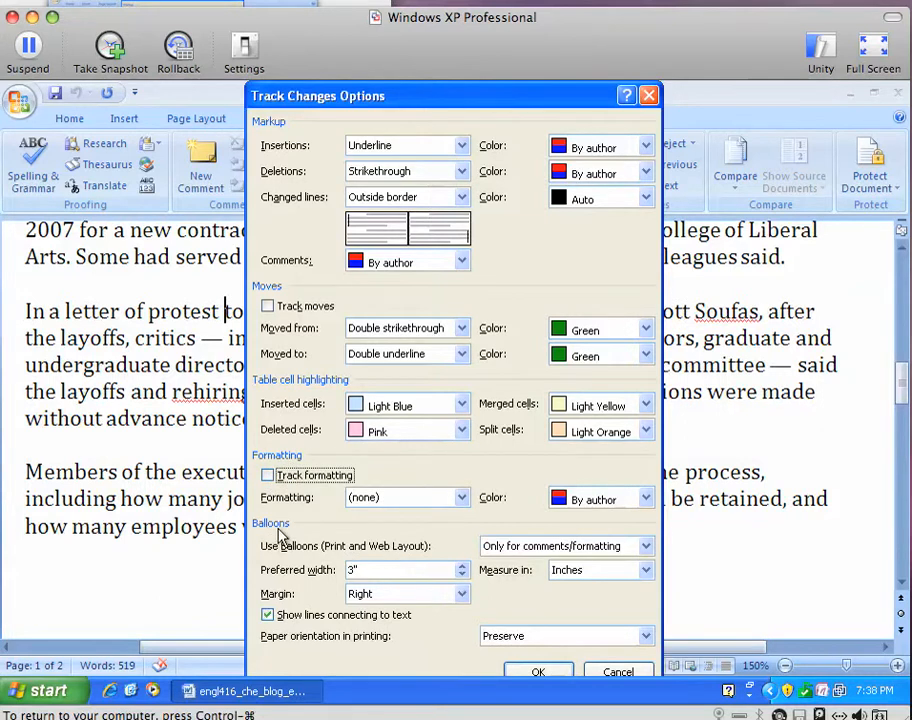
{"action": "mouse_move", "coordinate": [315, 565]}
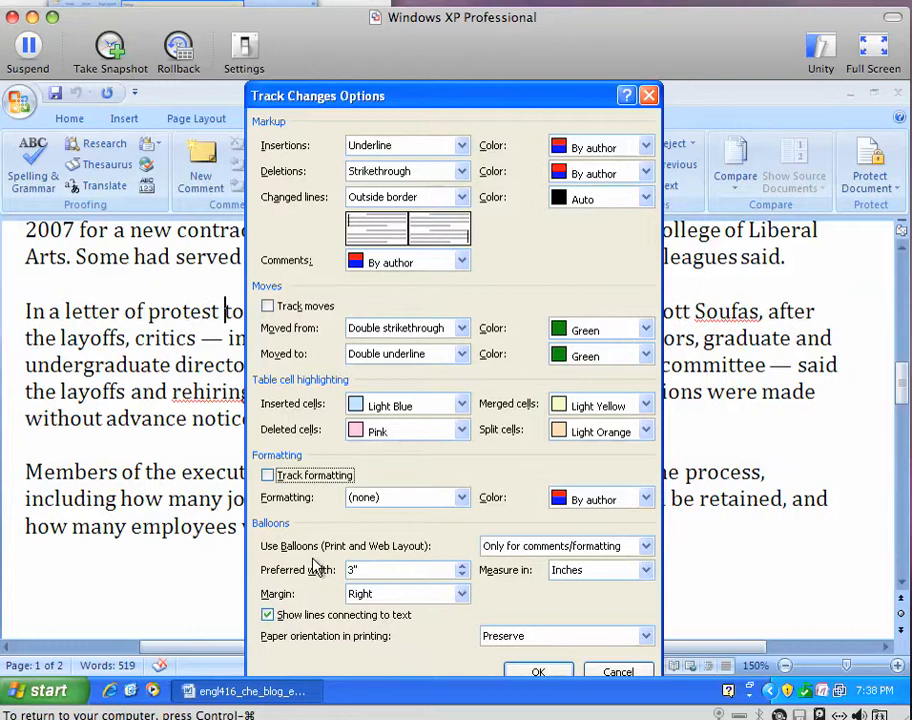
{"action": "mouse_move", "coordinate": [336, 535]}
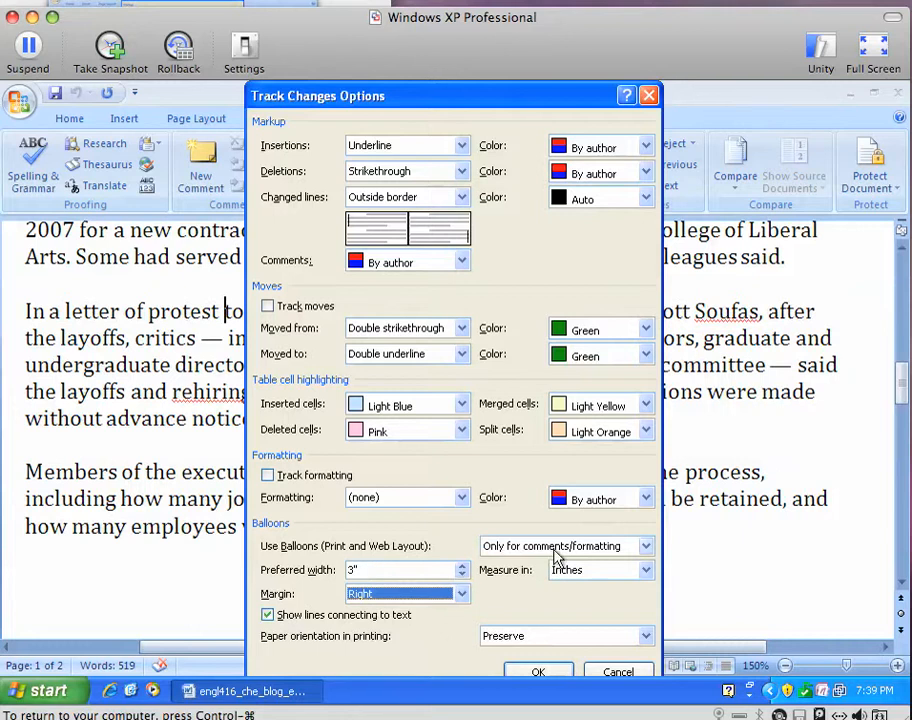
{"action": "mouse_move", "coordinate": [442, 528]}
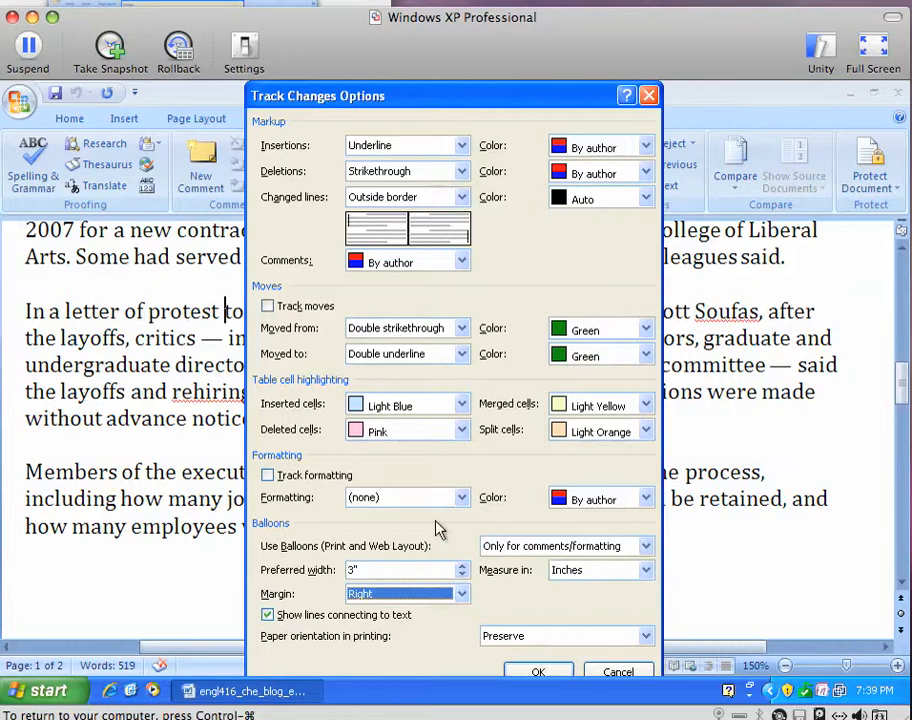
{"action": "mouse_move", "coordinate": [378, 527]}
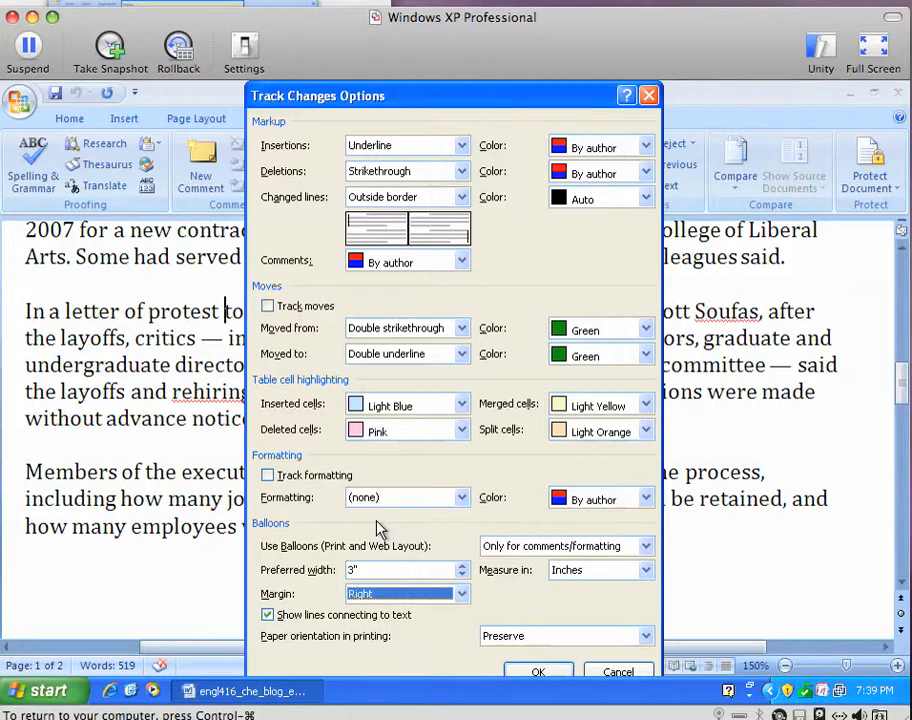
{"action": "mouse_move", "coordinate": [388, 528]}
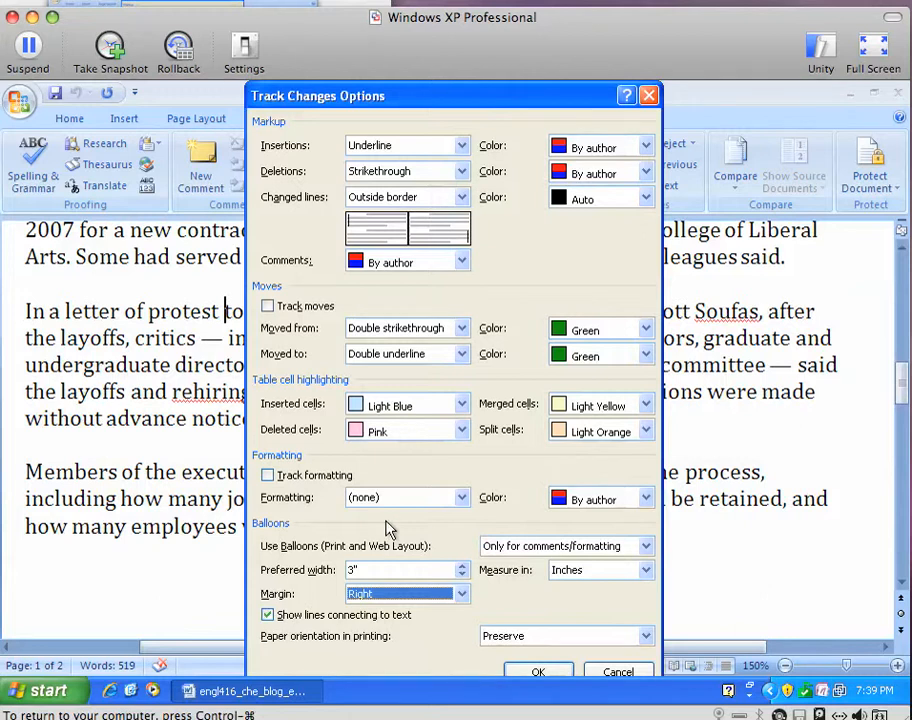
{"action": "mouse_move", "coordinate": [470, 473]}
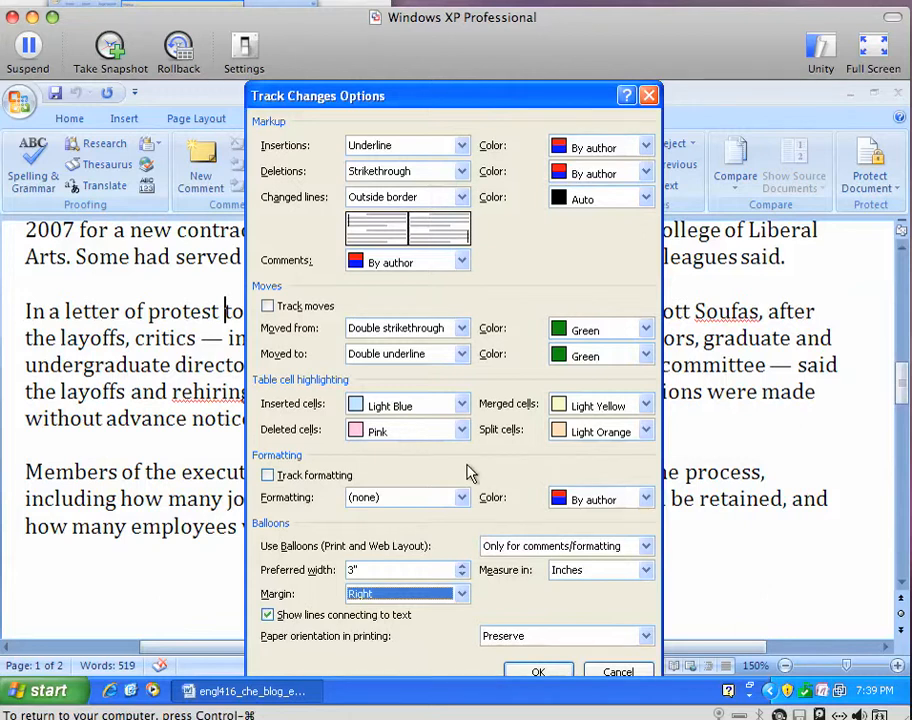
{"action": "mouse_move", "coordinate": [332, 584]}
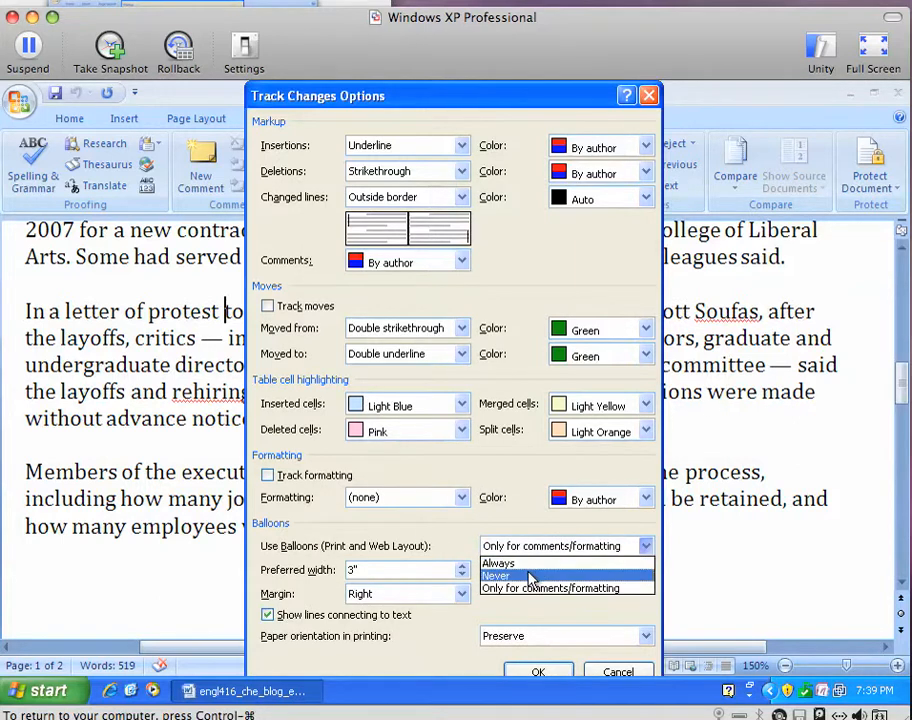
Set Use Balloons to Never, insertions to bold blue, and deletions to red.
{"action": "left_click", "coordinate": [497, 575]}
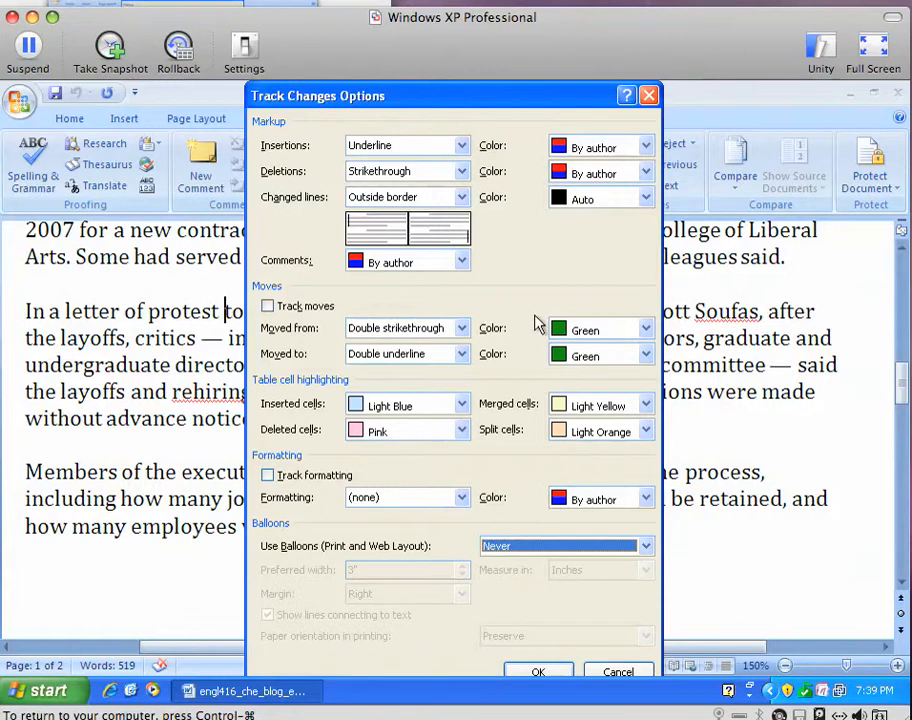
{"action": "mouse_move", "coordinate": [513, 261]}
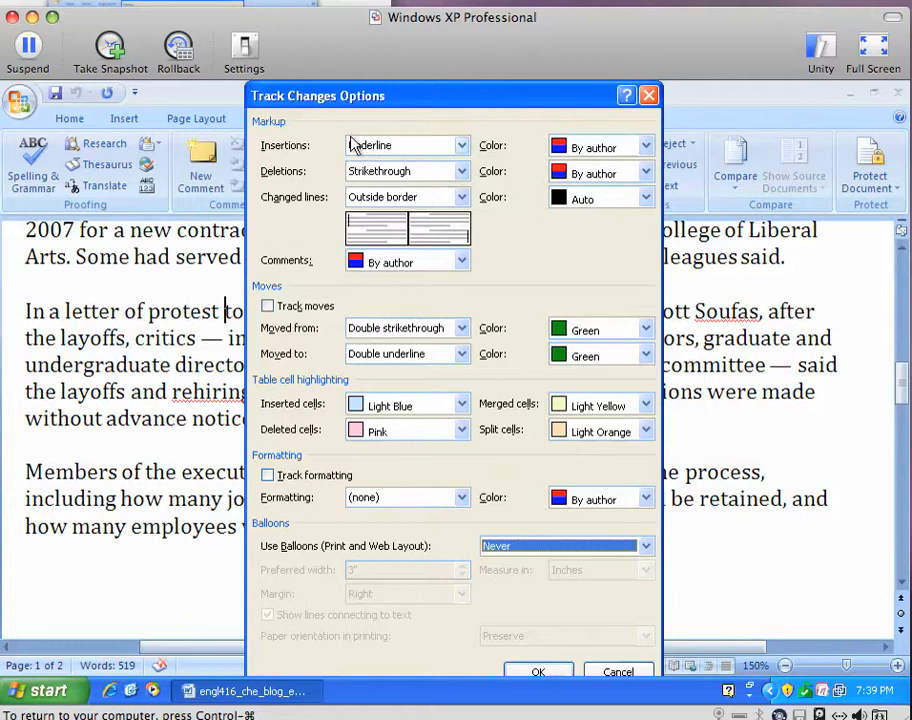
{"action": "mouse_move", "coordinate": [462, 155]}
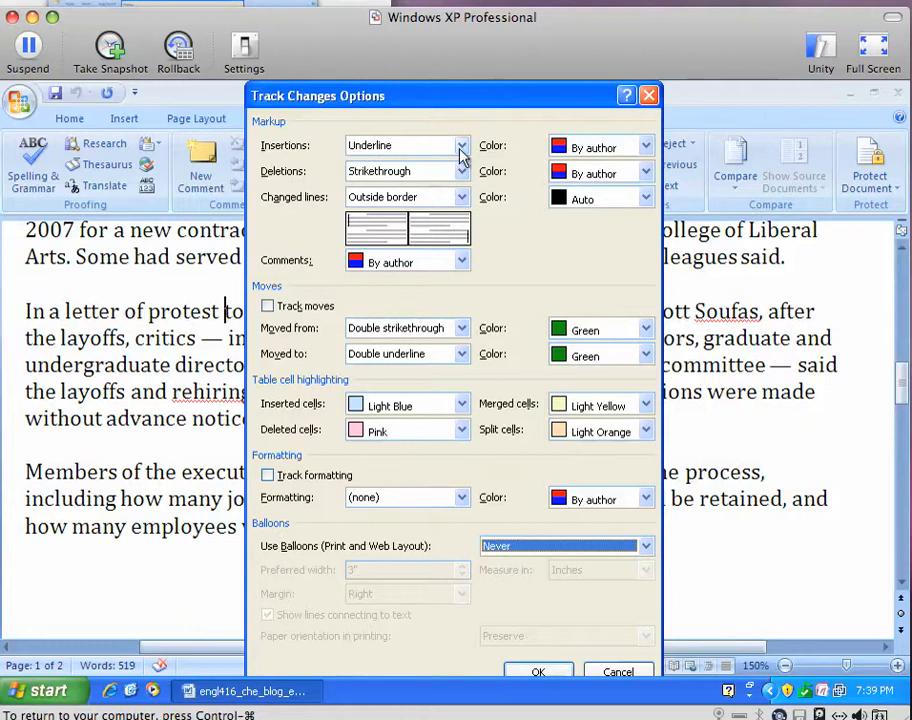
{"action": "left_click", "coordinate": [461, 145]}
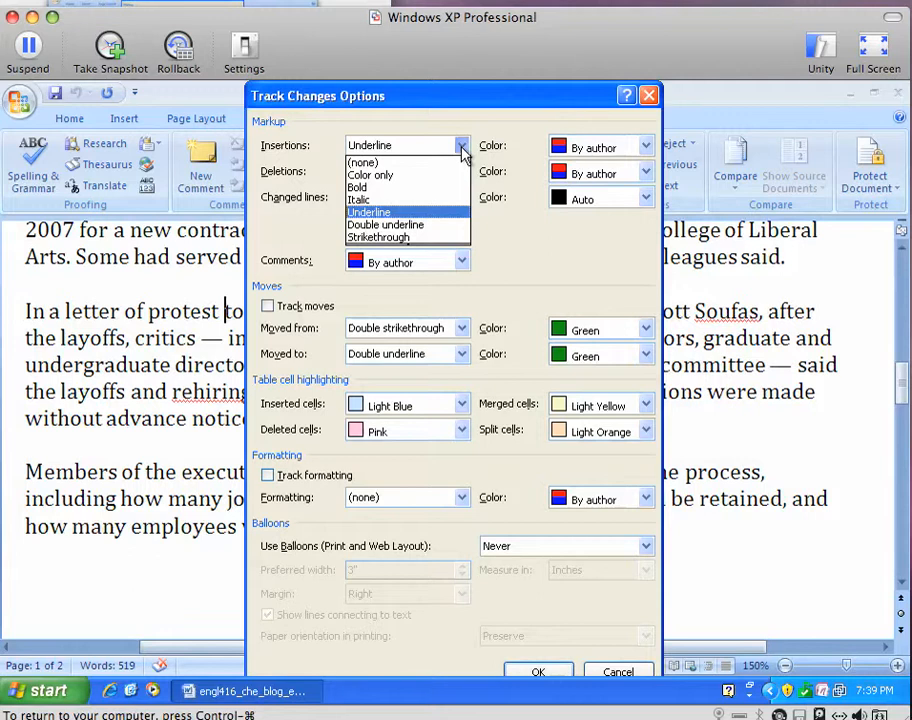
{"action": "mouse_move", "coordinate": [360, 188]}
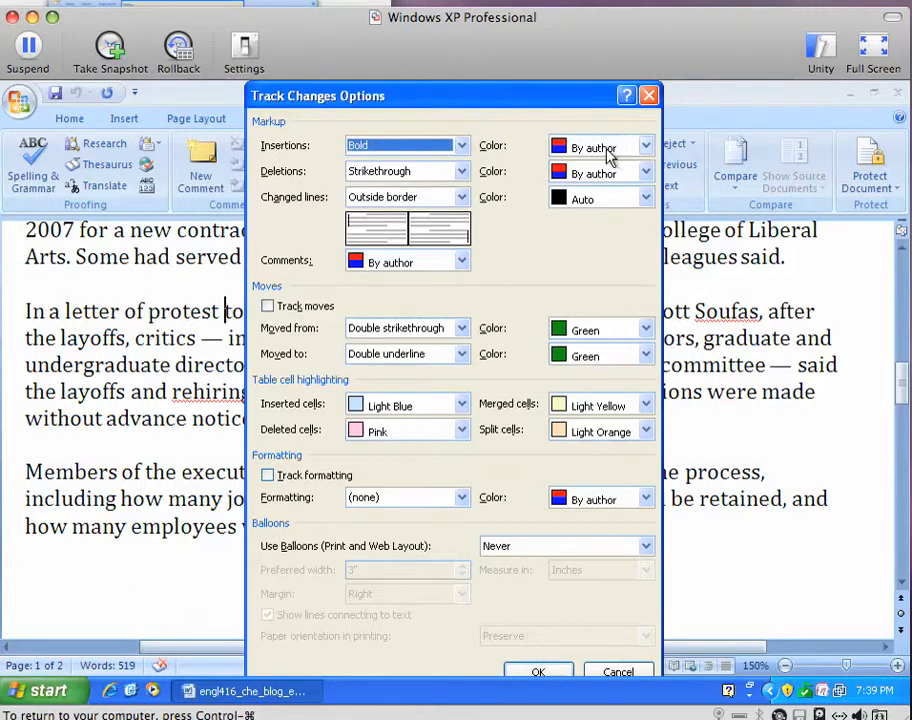
{"action": "mouse_move", "coordinate": [645, 155]}
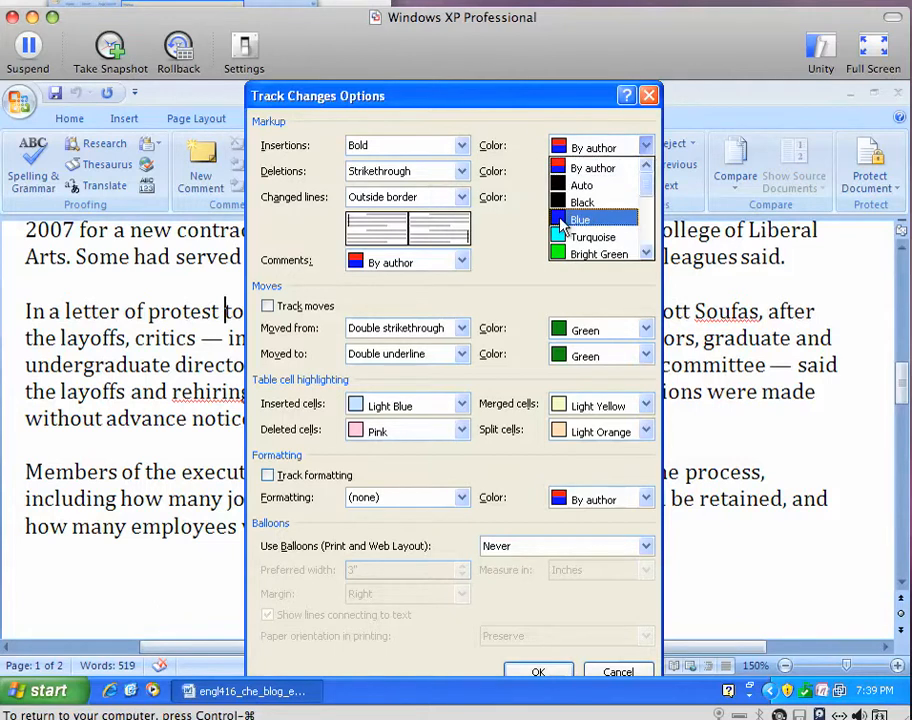
{"action": "left_click", "coordinate": [580, 219]}
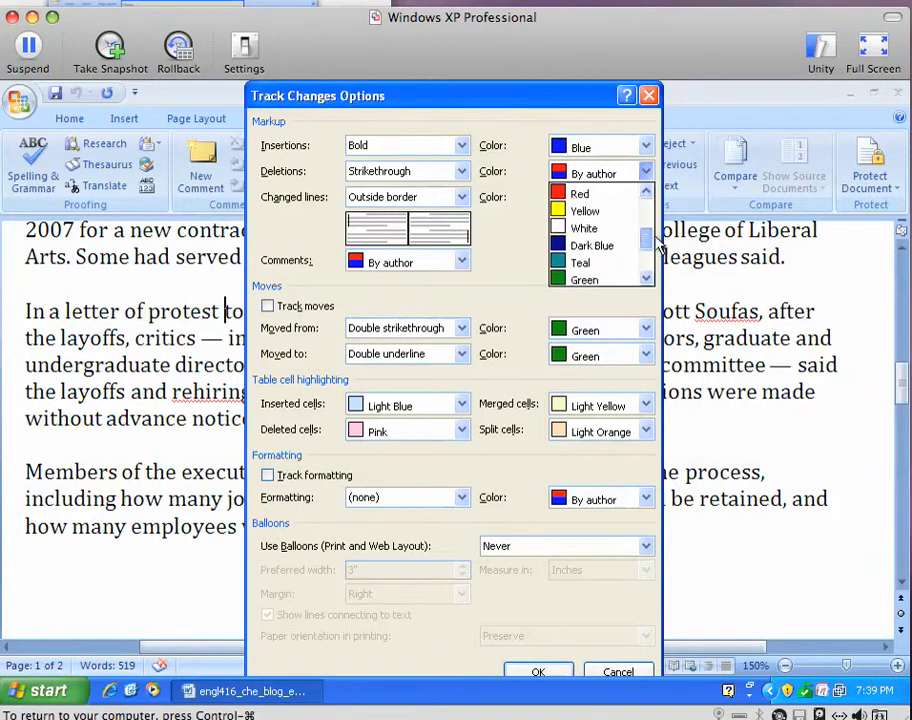
{"action": "left_click", "coordinate": [580, 193]}
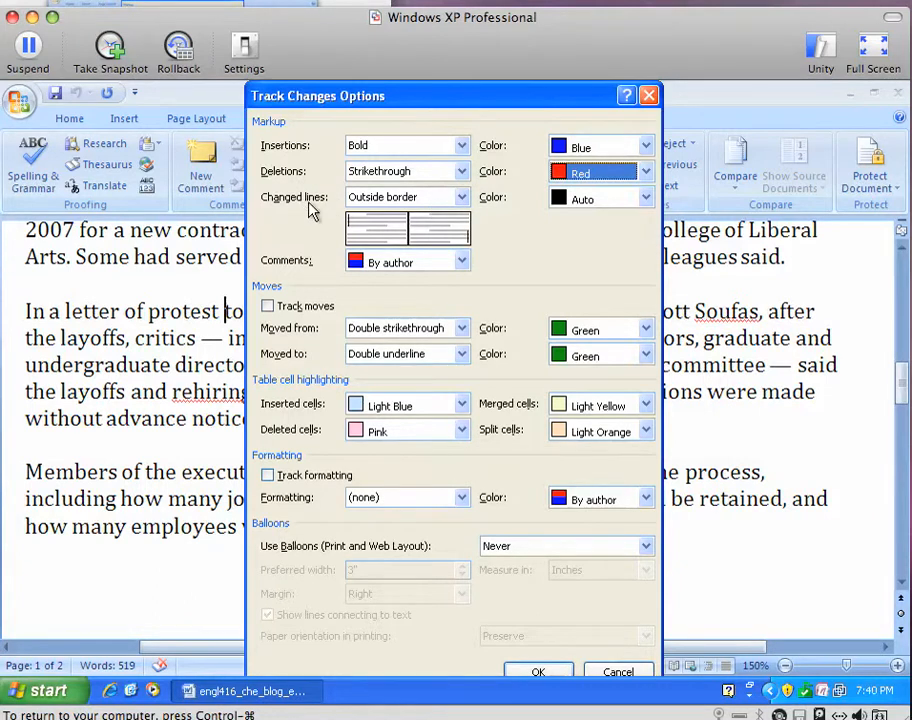
Set the Changed lines color to Red.
{"action": "left_click", "coordinate": [645, 197]}
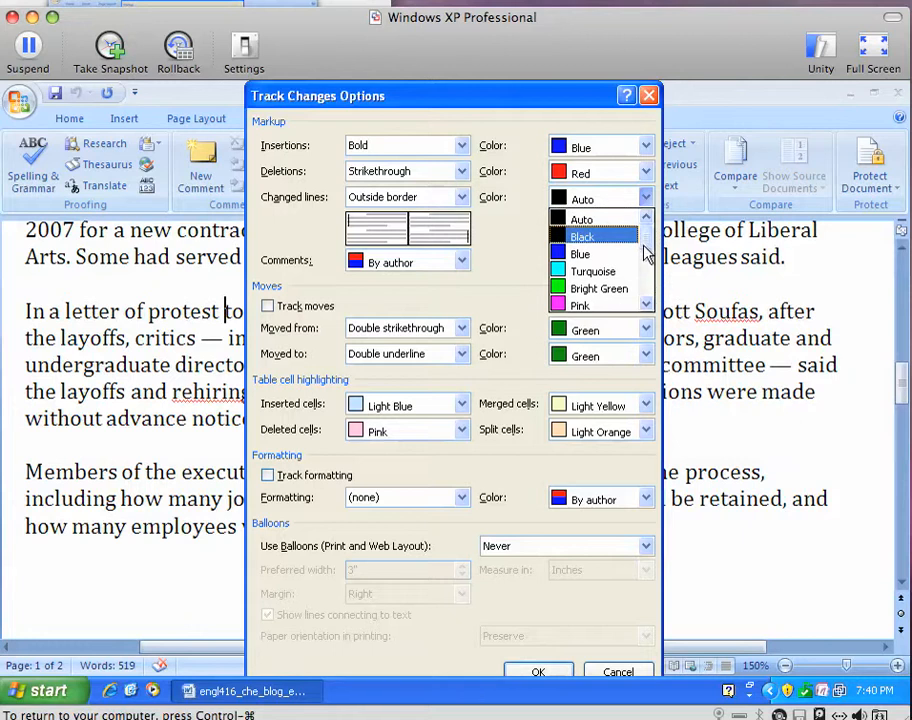
{"action": "left_click", "coordinate": [580, 198]}
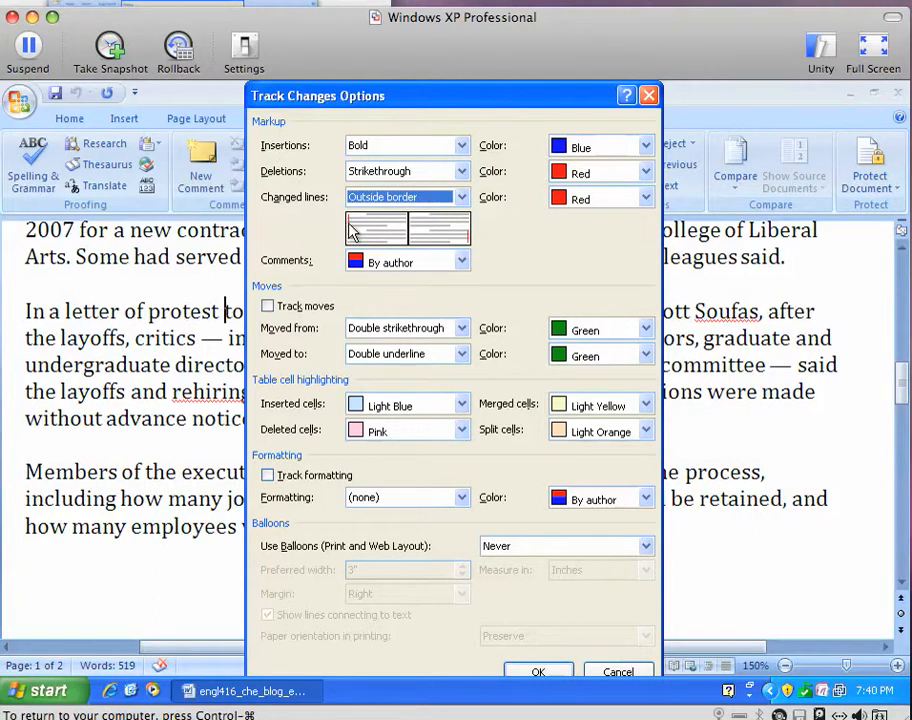
{"action": "mouse_move", "coordinate": [510, 260]}
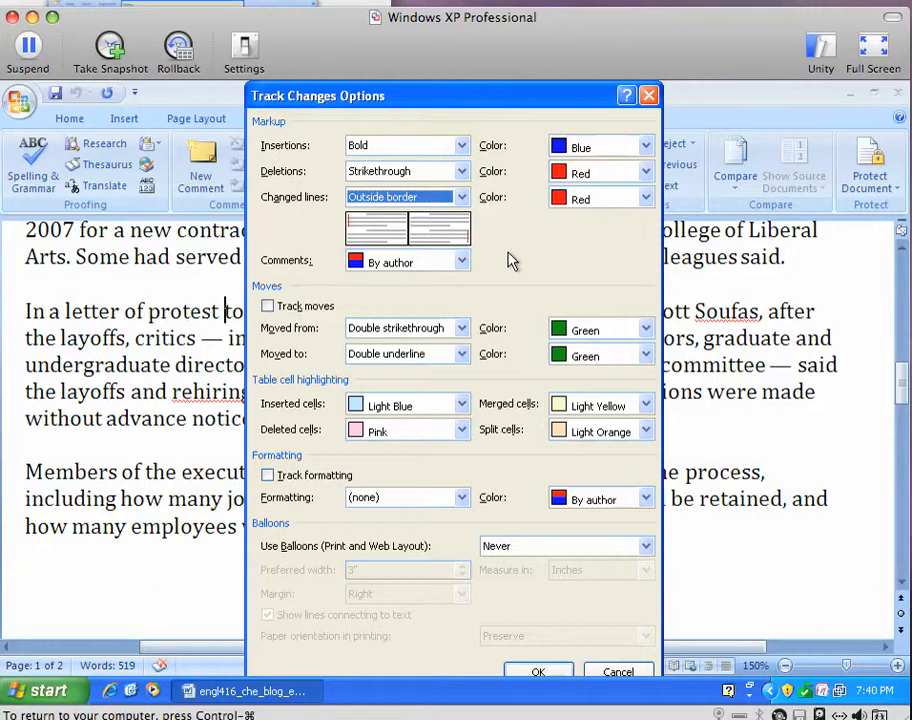
{"action": "mouse_move", "coordinate": [510, 260]}
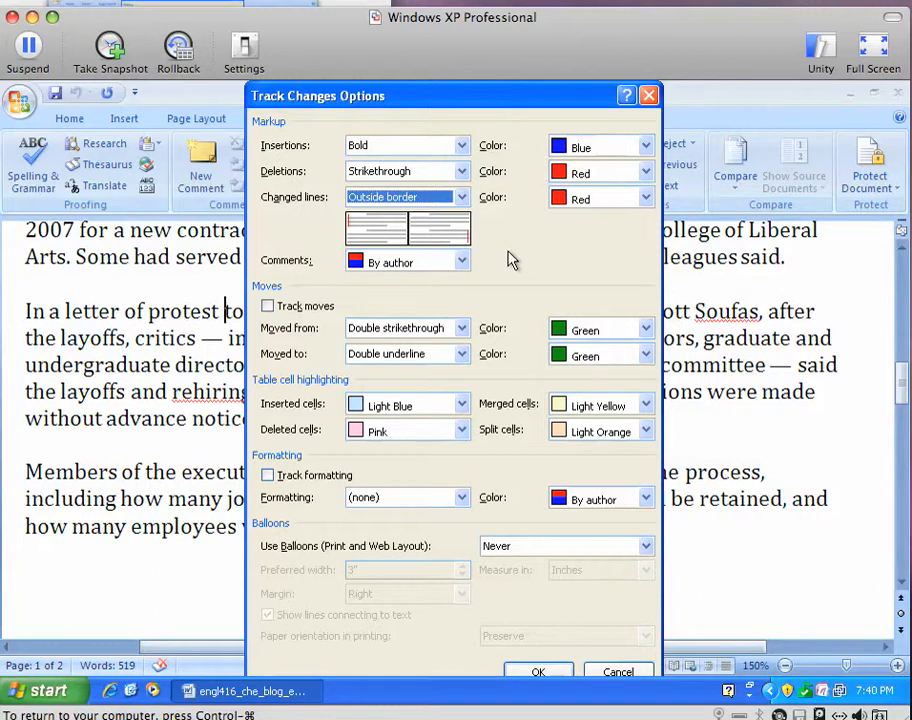
{"action": "mouse_move", "coordinate": [532, 258]}
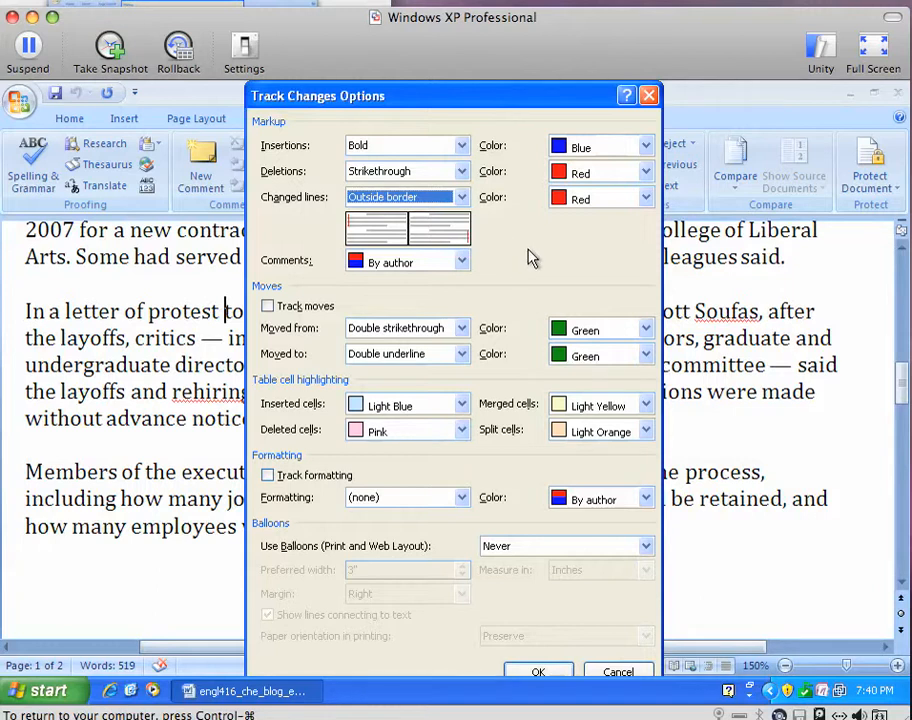
{"action": "mouse_move", "coordinate": [538, 256]}
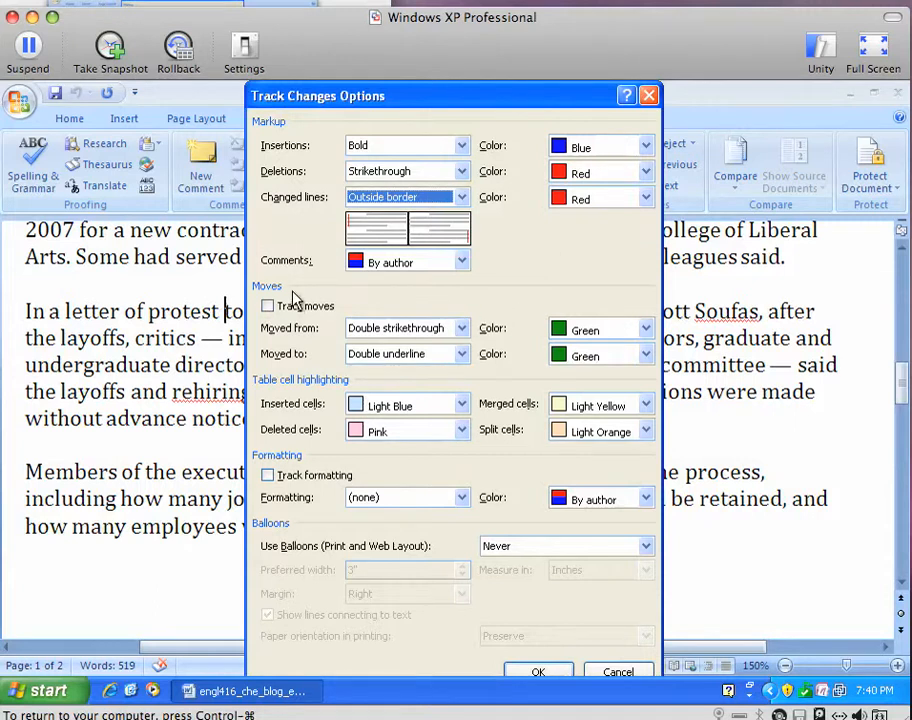
{"action": "mouse_move", "coordinate": [320, 298]}
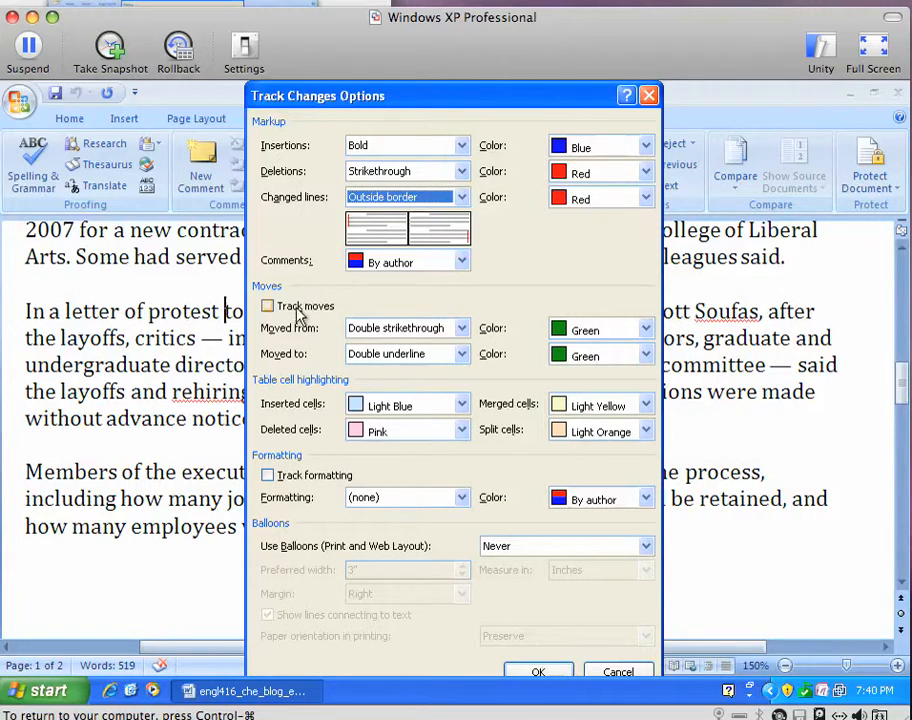
{"action": "mouse_move", "coordinate": [337, 310]}
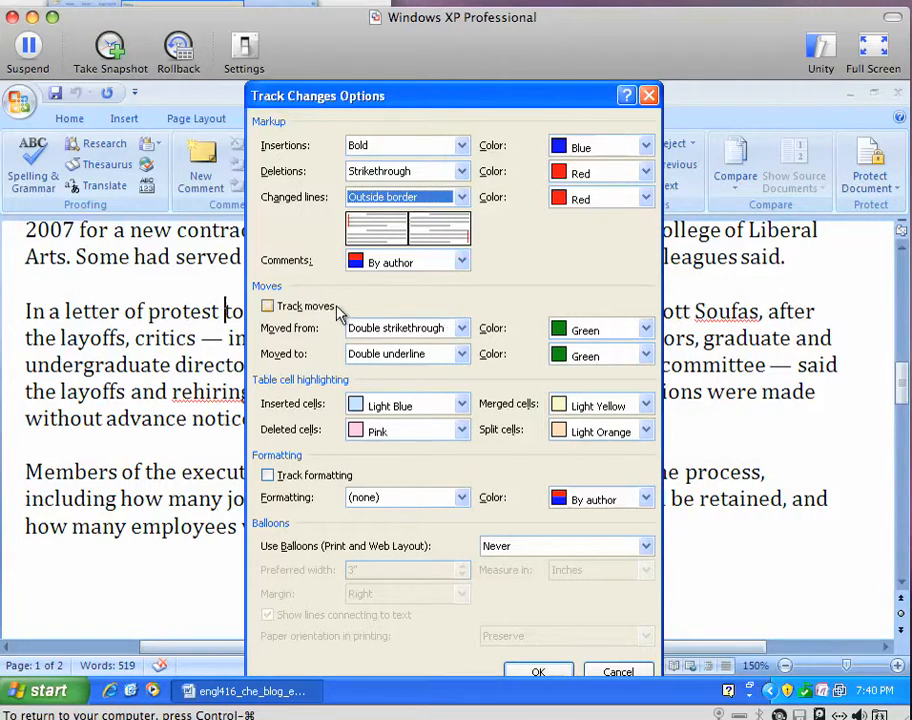
{"action": "mouse_move", "coordinate": [330, 307]}
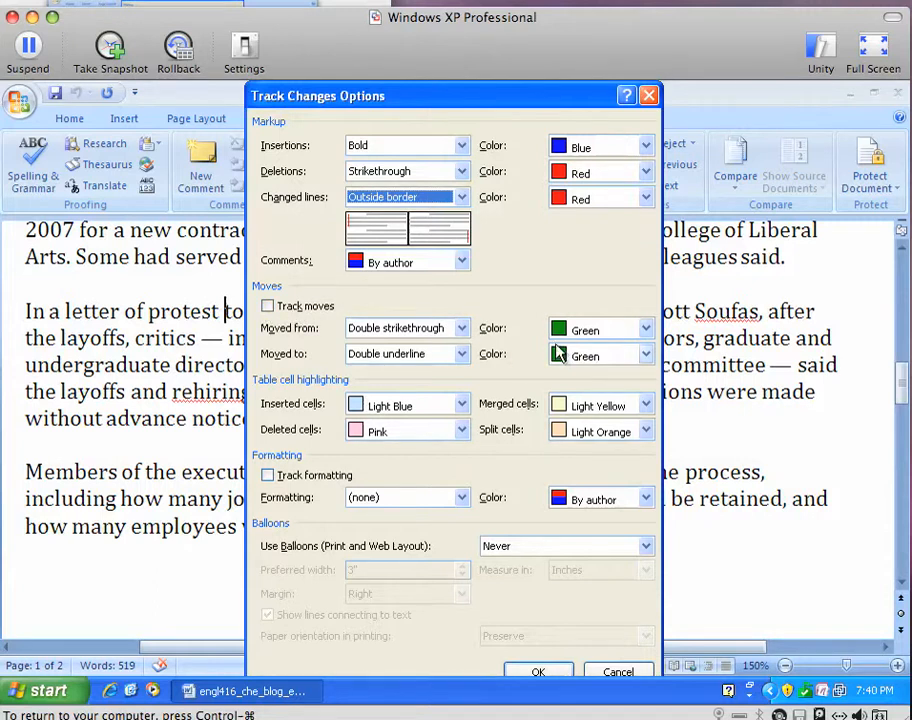
{"action": "mouse_move", "coordinate": [560, 345]}
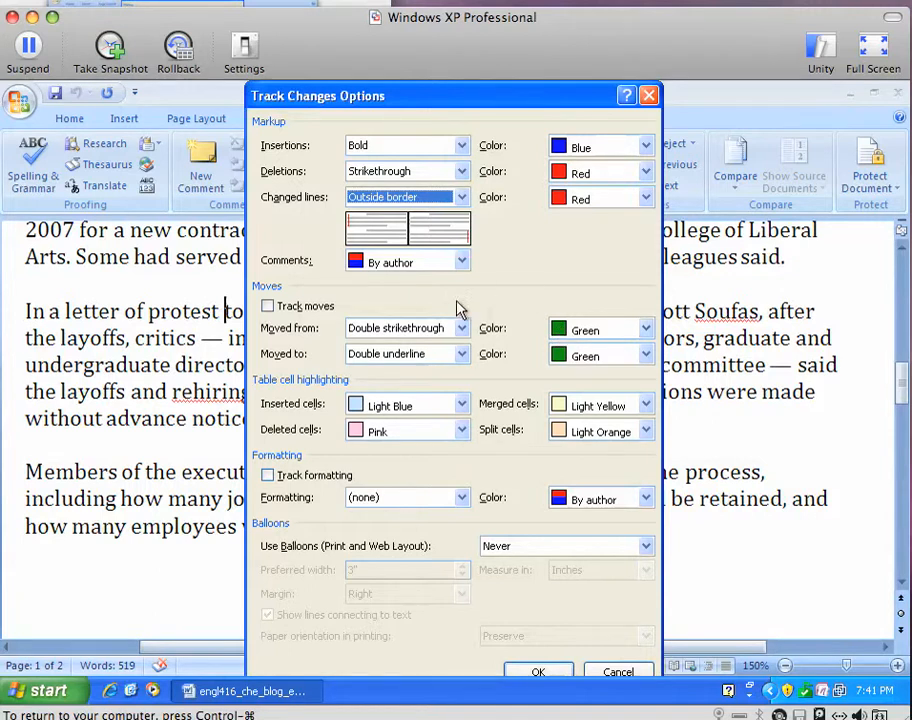
{"action": "mouse_move", "coordinate": [465, 300]}
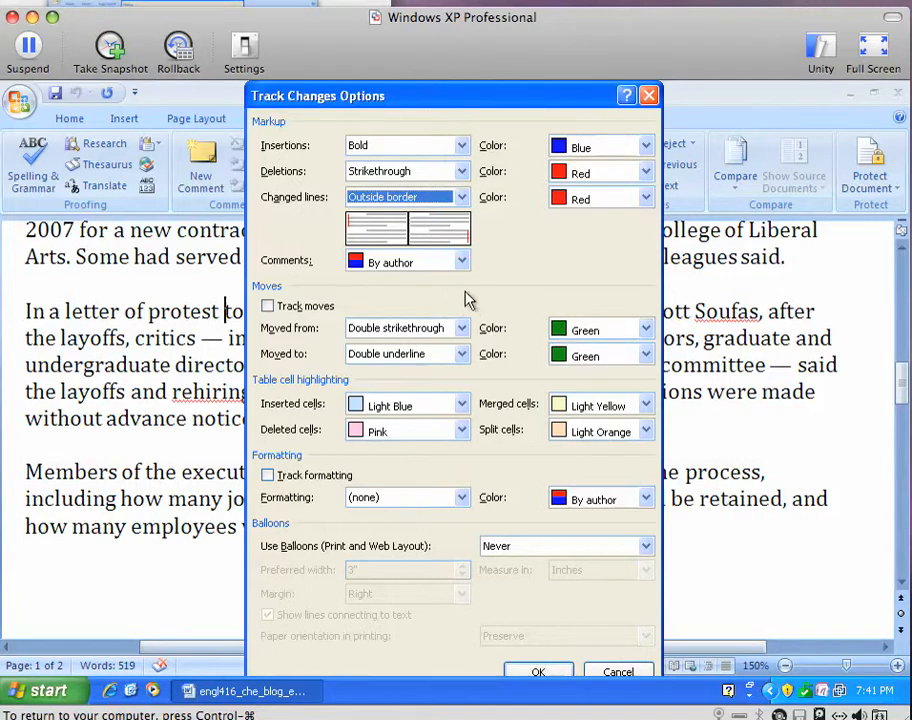
{"action": "mouse_move", "coordinate": [550, 378]}
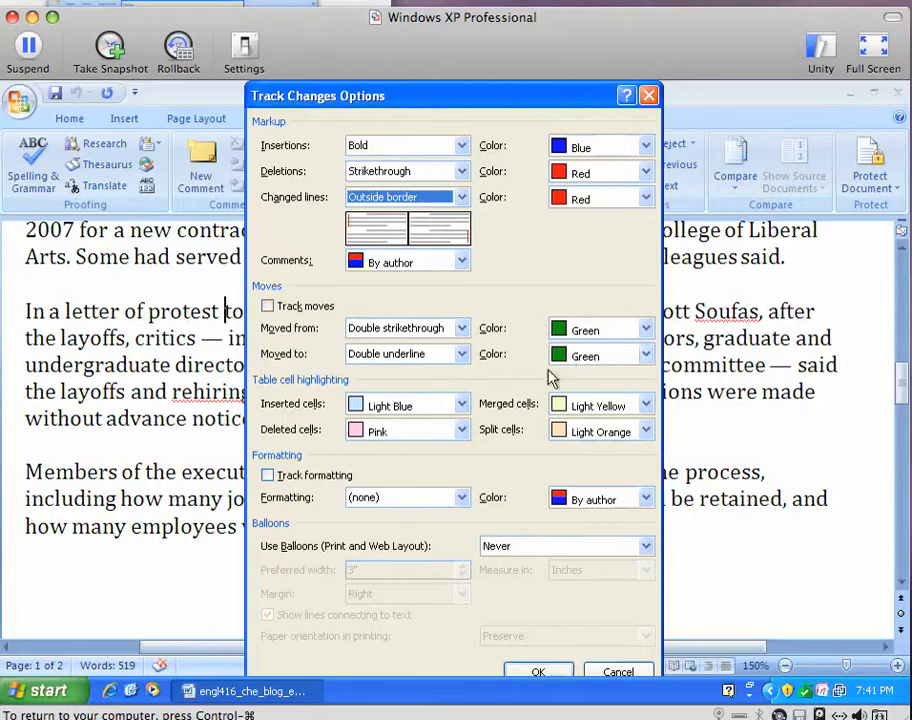
{"action": "mouse_move", "coordinate": [540, 302]}
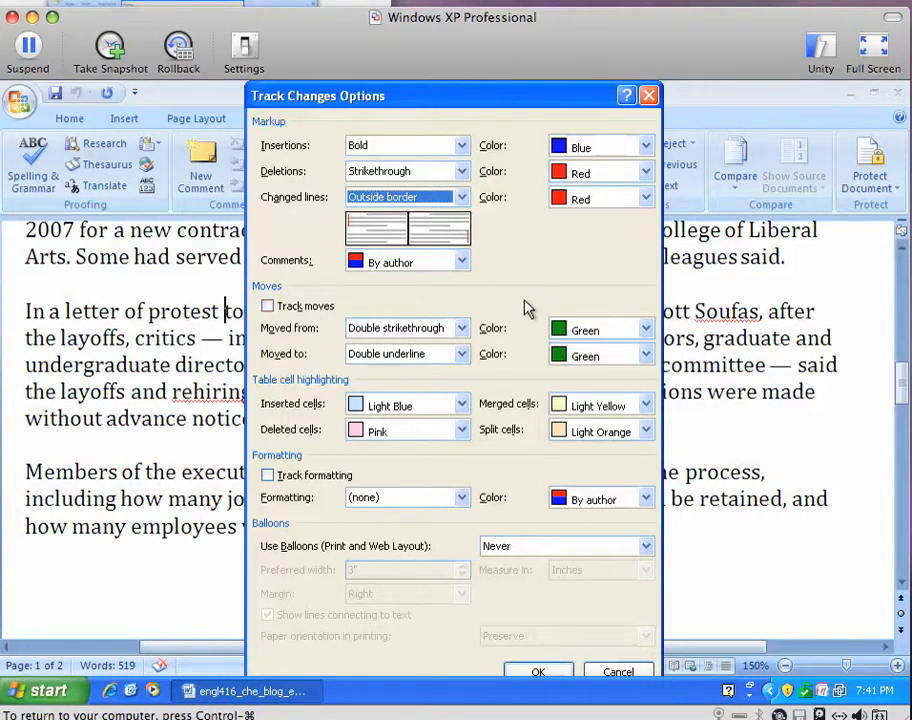
{"action": "mouse_move", "coordinate": [510, 518]}
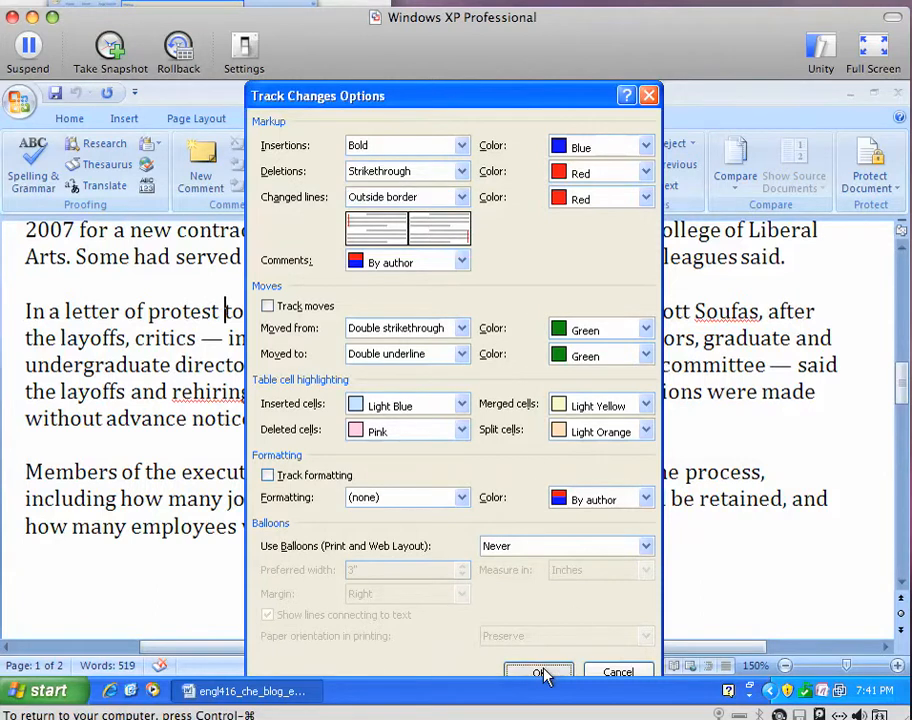
Apply the options, insert 'written after the layoffs' after 'protest', and select the old 'after the layoffs,'.
{"action": "left_click", "coordinate": [540, 671]}
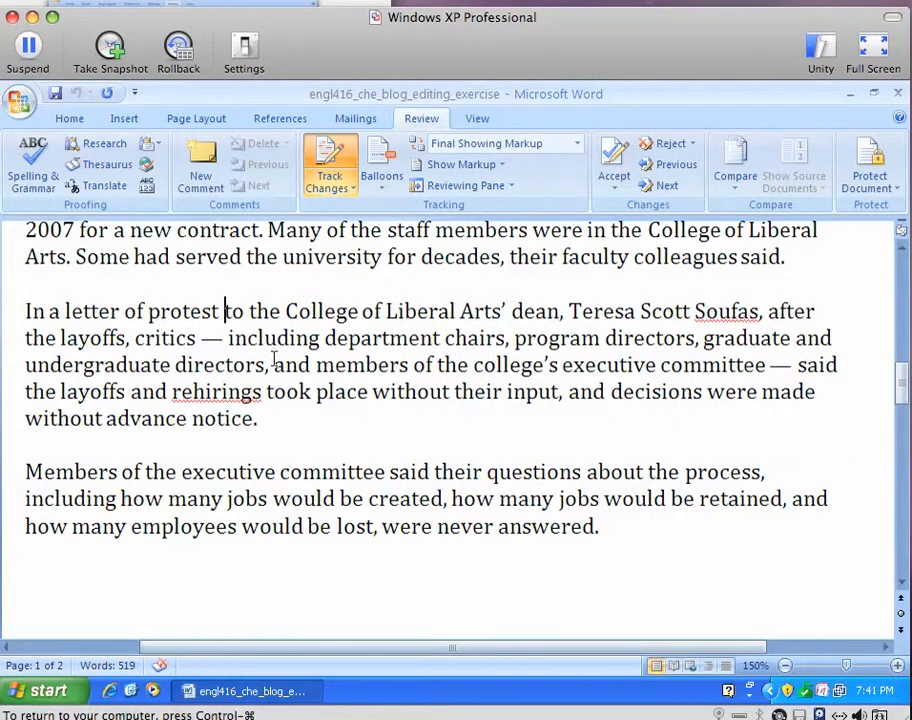
{"action": "type", "text": "written after t"}
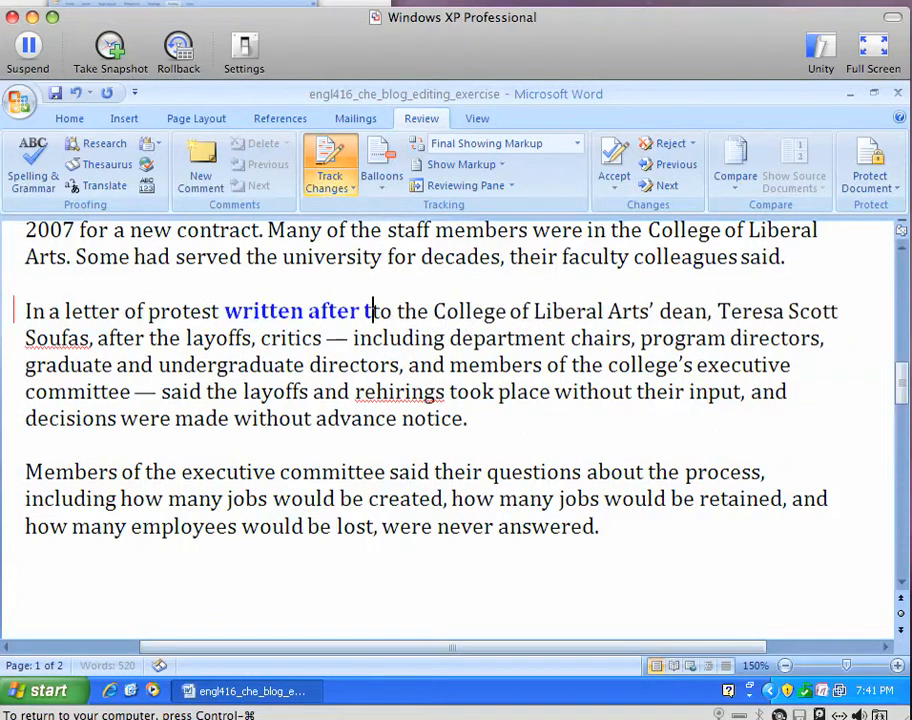
{"action": "type", "text": "he layoffs"}
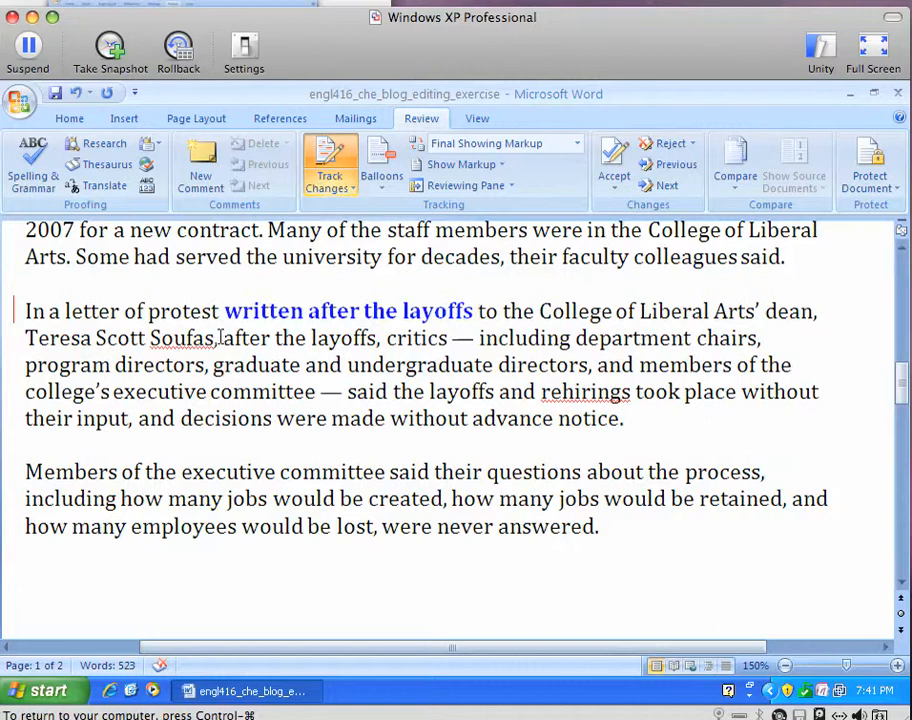
{"action": "left_click_drag", "start_coordinate": [223, 338], "coordinate": [382, 338]}
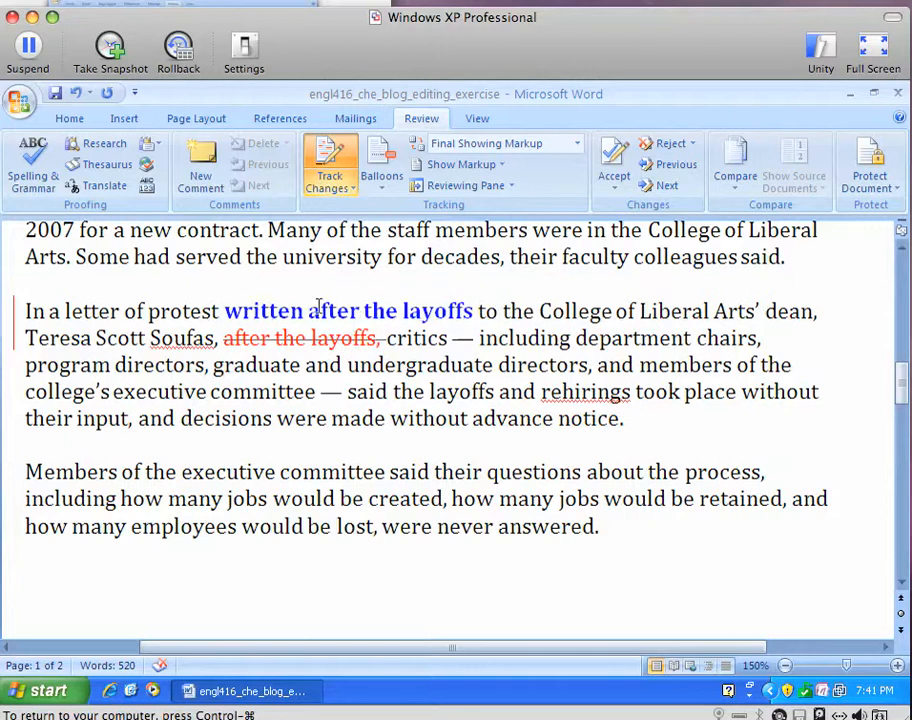
{"action": "mouse_move", "coordinate": [348, 311]}
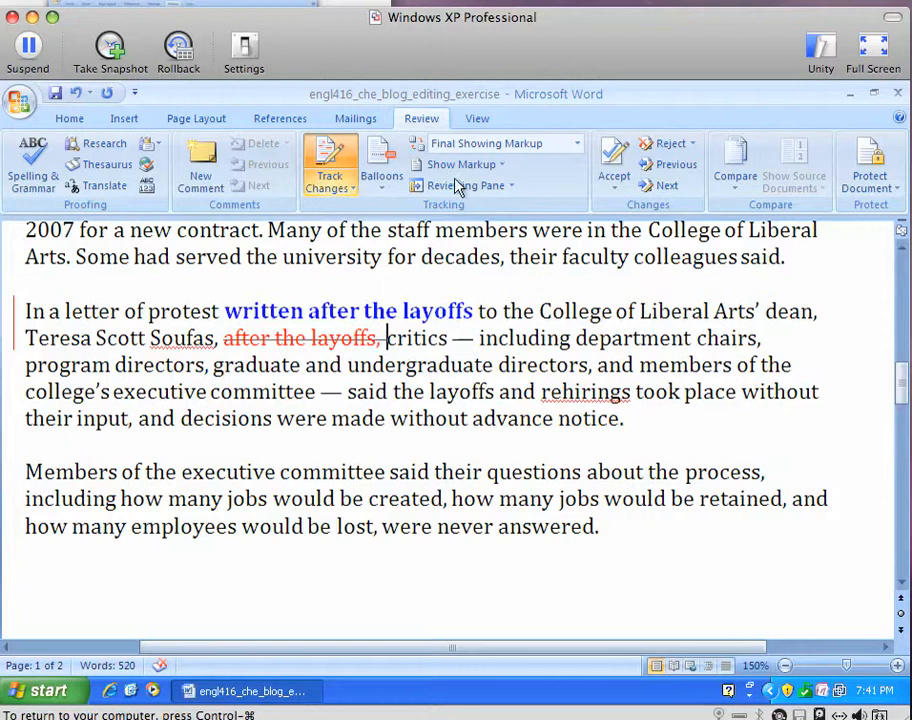
Switch Display for Review to Final.
{"action": "left_click", "coordinate": [500, 143]}
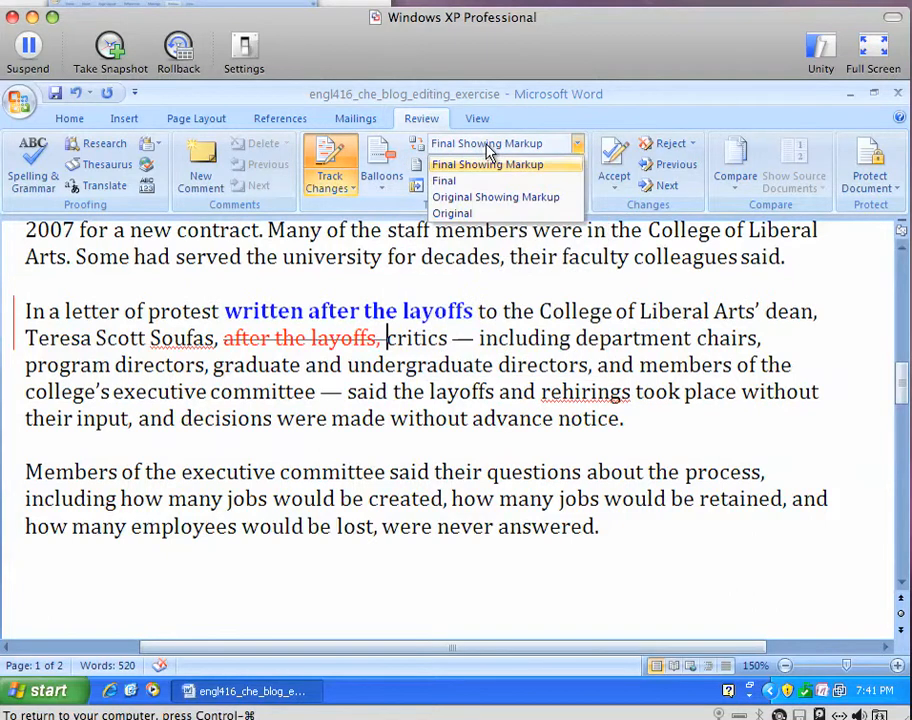
{"action": "mouse_move", "coordinate": [585, 155]}
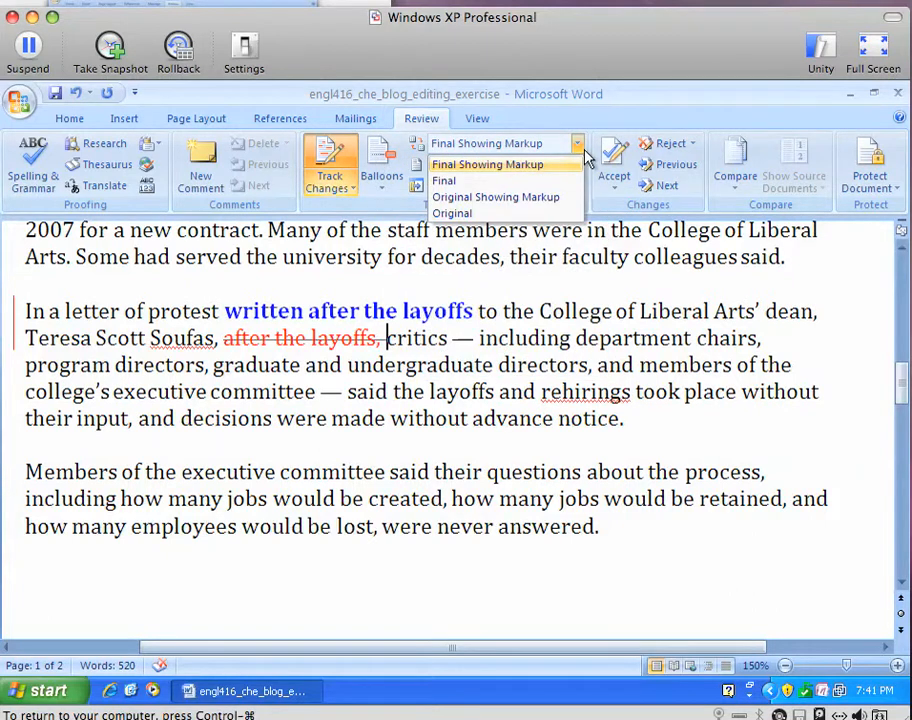
{"action": "mouse_move", "coordinate": [443, 181]}
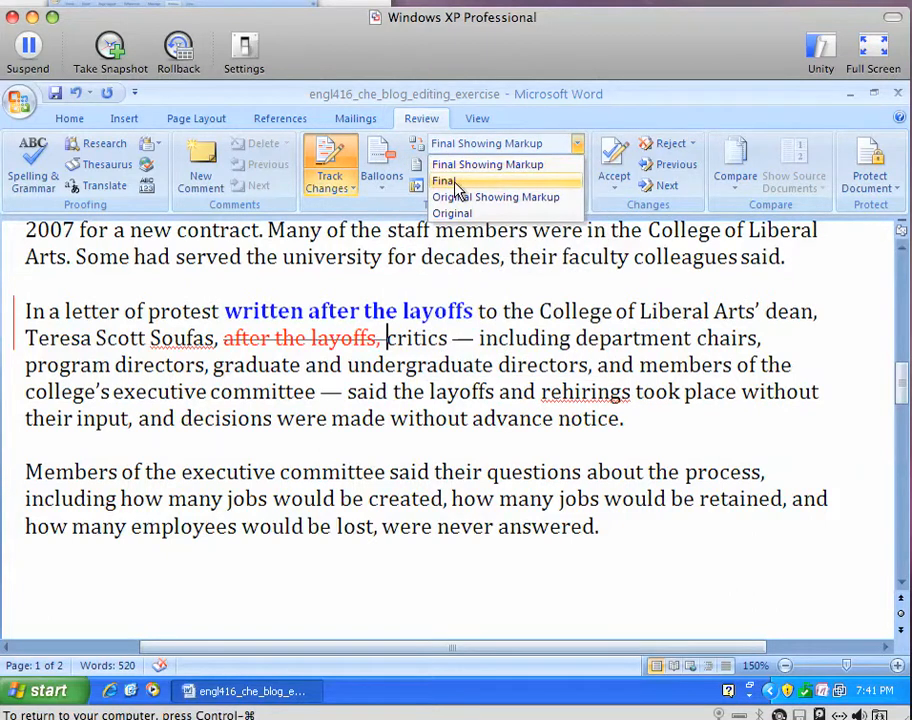
{"action": "left_click", "coordinate": [443, 181]}
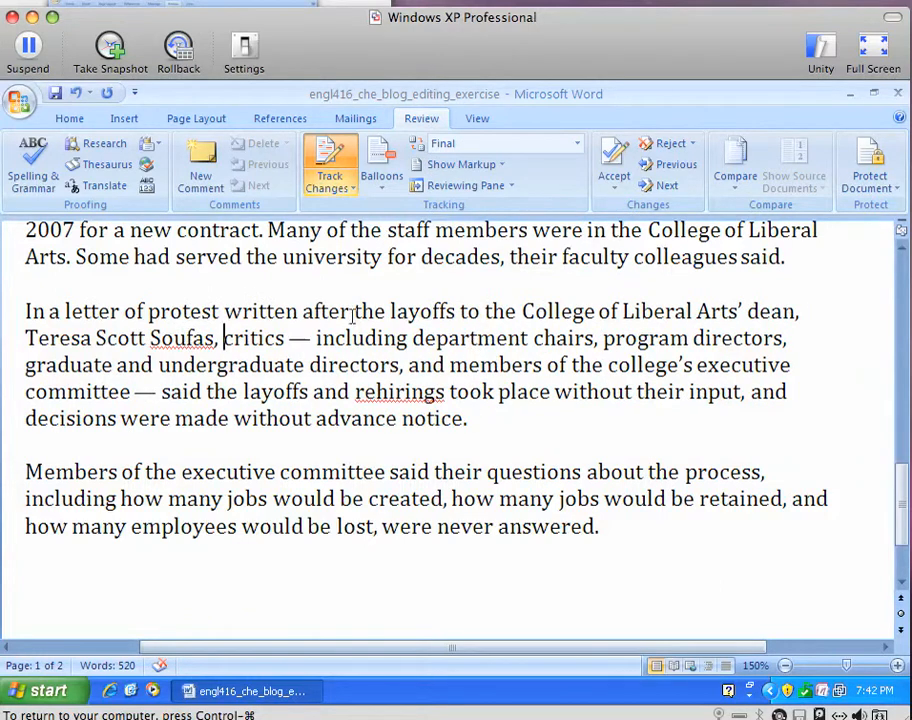
{"action": "mouse_move", "coordinate": [353, 291]}
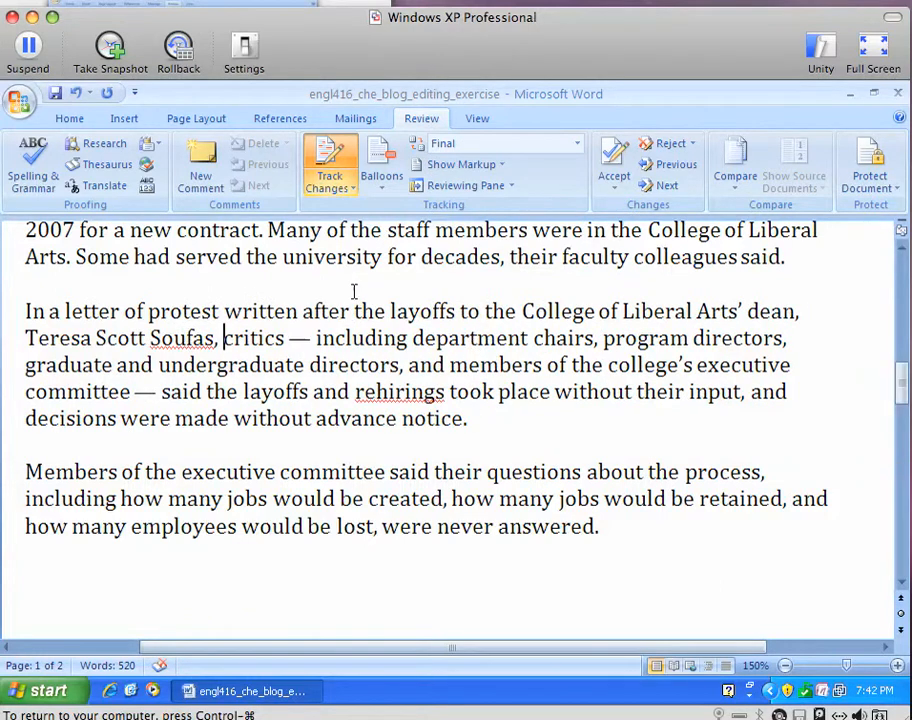
{"action": "mouse_move", "coordinate": [345, 297]}
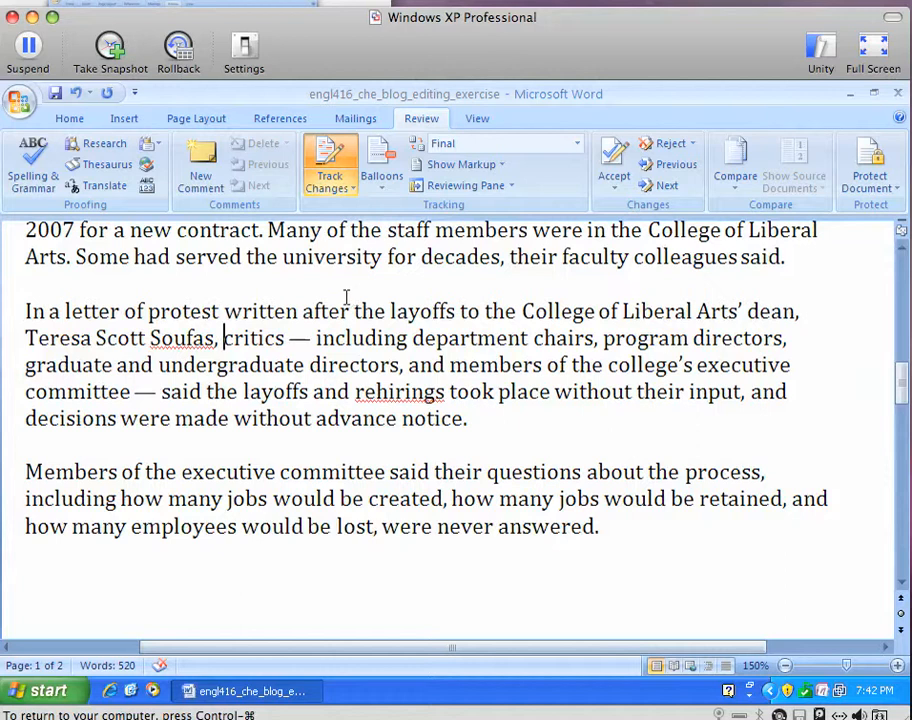